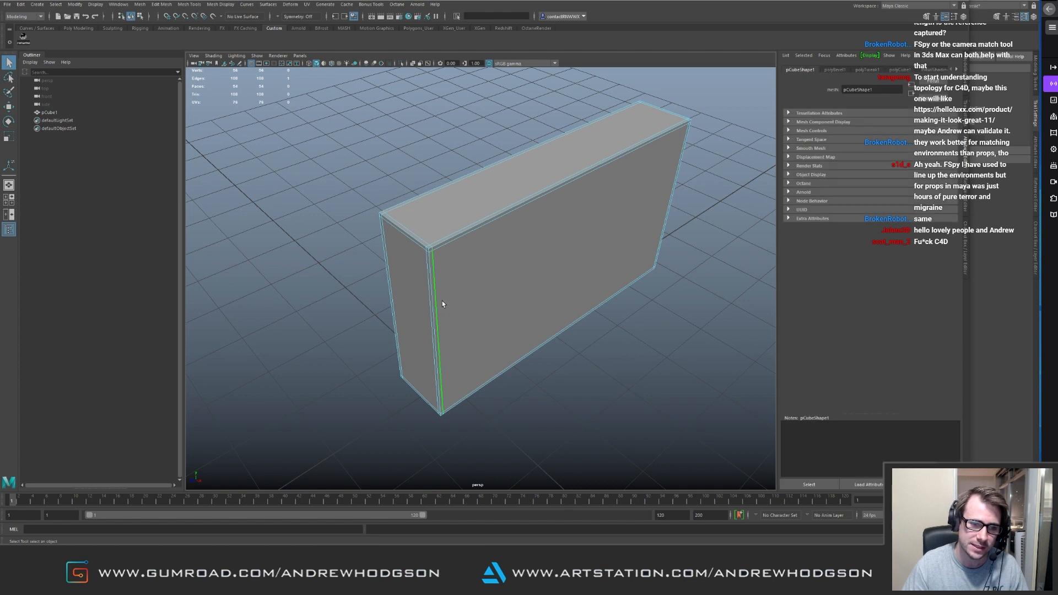
- Turn on smooth mesh preview (3) to check the second box's holding loops
{"action": "key", "text": "3"}
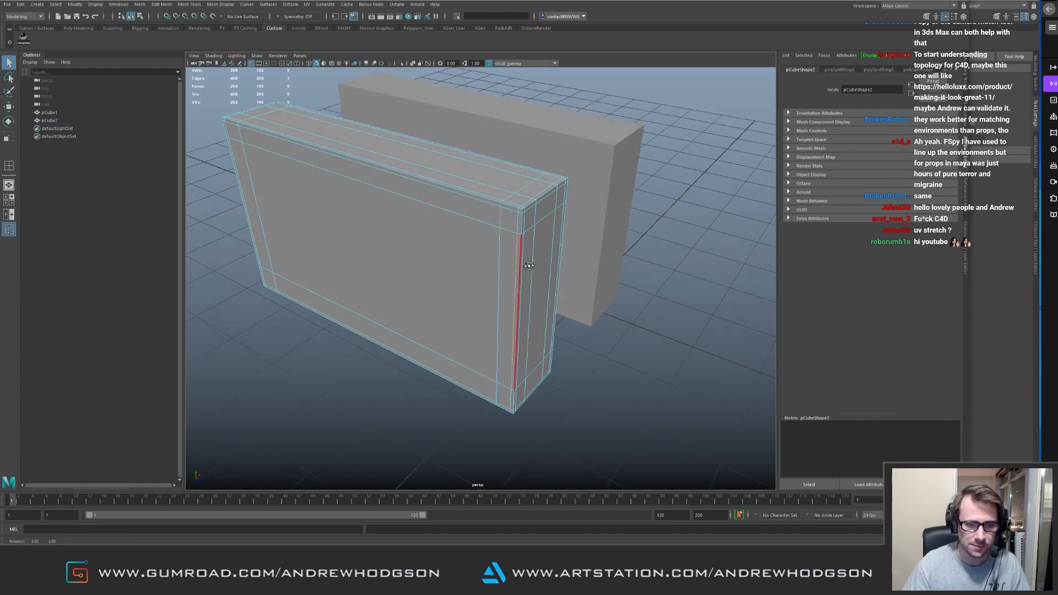
- View the third box, with its extra face-dividing loops, in smooth preview mode (3)
{"action": "key", "text": "3"}
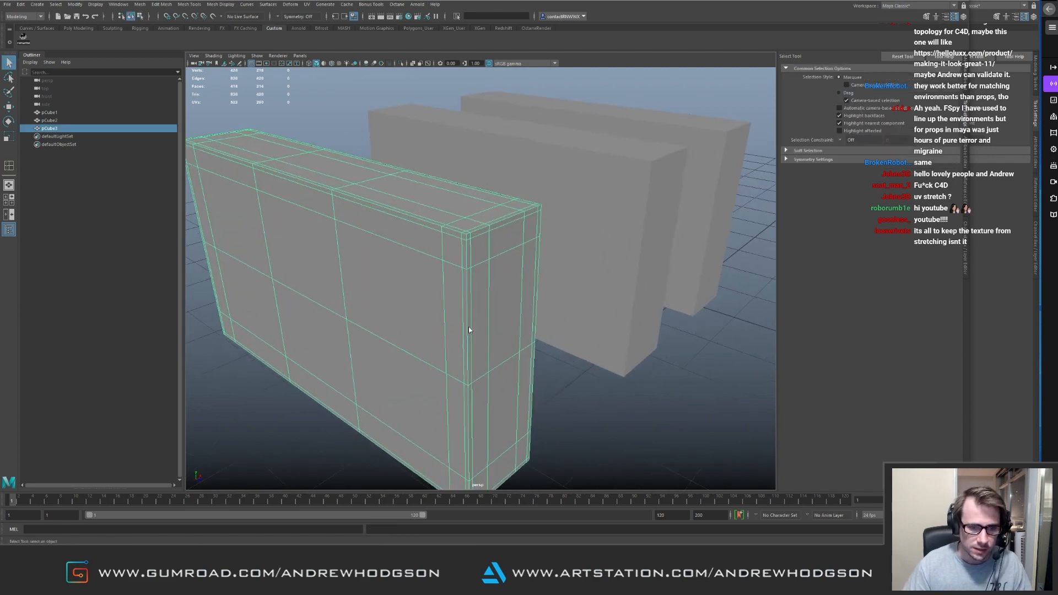
- Switch the box variants to smooth preview (3) to compare their loop layouts
{"action": "key", "text": "3"}
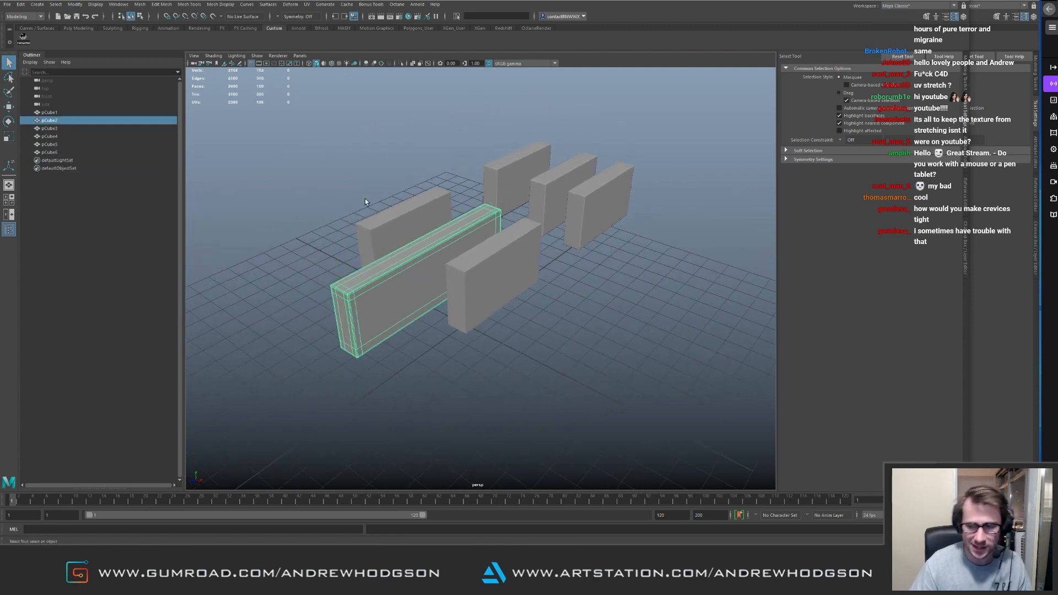
- Activate the Move tool (W) to position the cubes in the new scene
{"action": "key", "text": "w"}
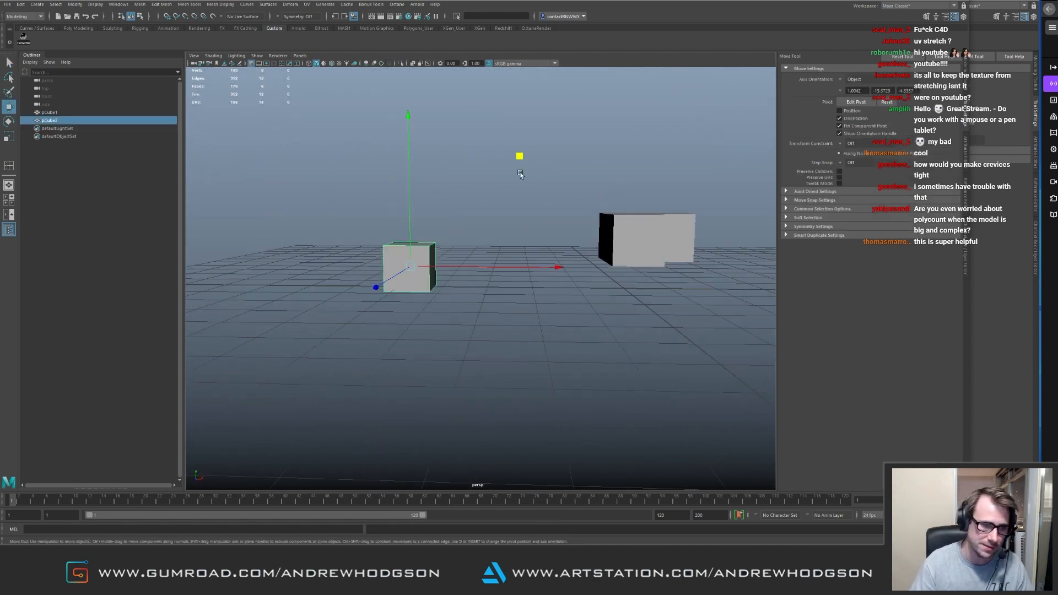
- Drag in the viewport while shaping the cubes into L-shaped pieces
{"action": "left_click_drag", "start_coordinate": [472, 270], "coordinate": [418, 216]}
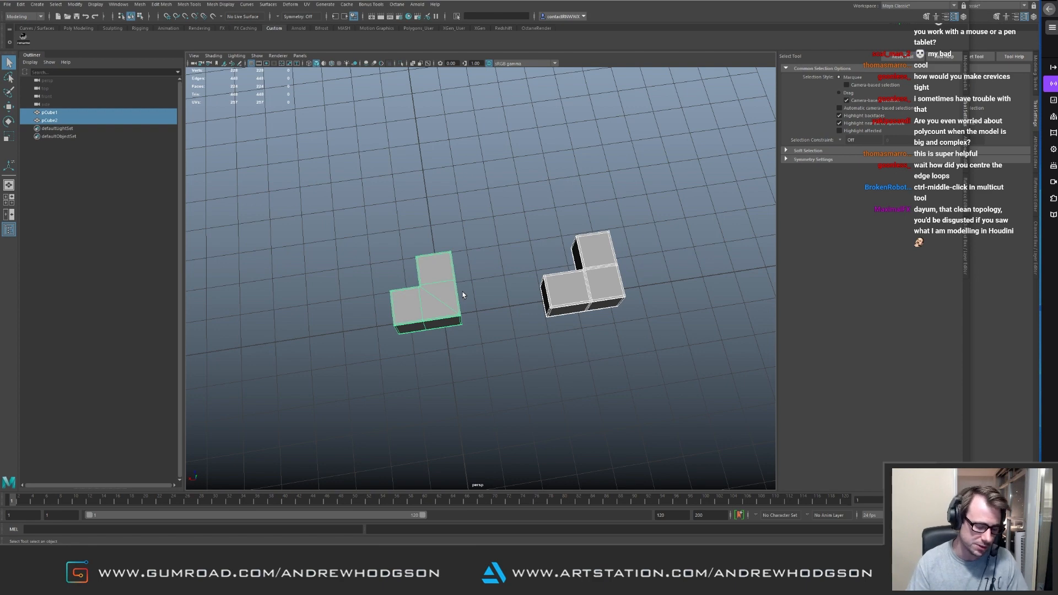
{"action": "mouse_move", "coordinate": [445, 115]}
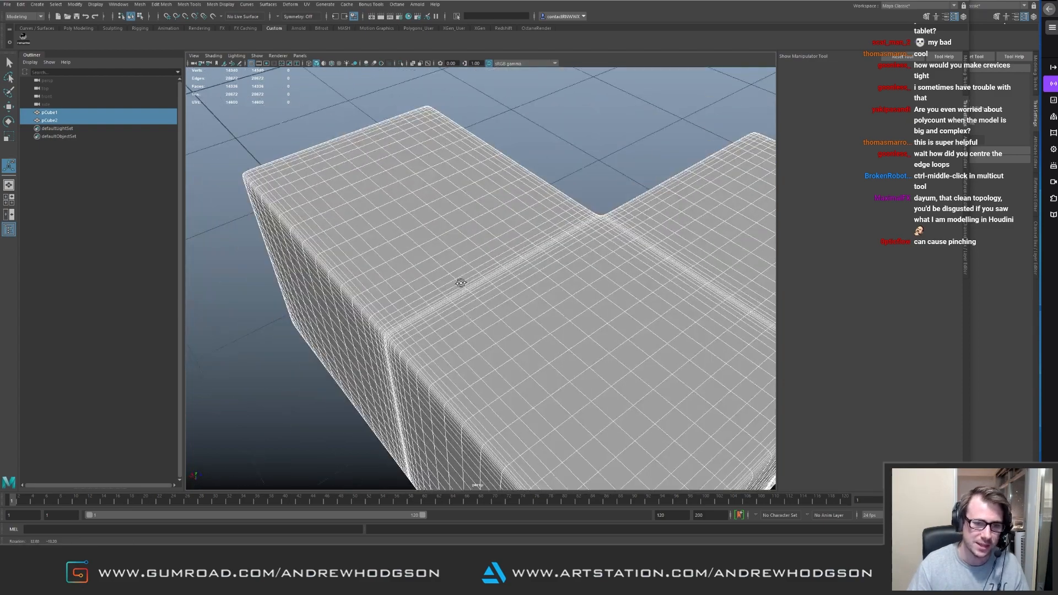
- Drag in the viewport over the smoothed L mesh to inspect its corner
{"action": "left_click_drag", "start_coordinate": [485, 284], "coordinate": [499, 273]}
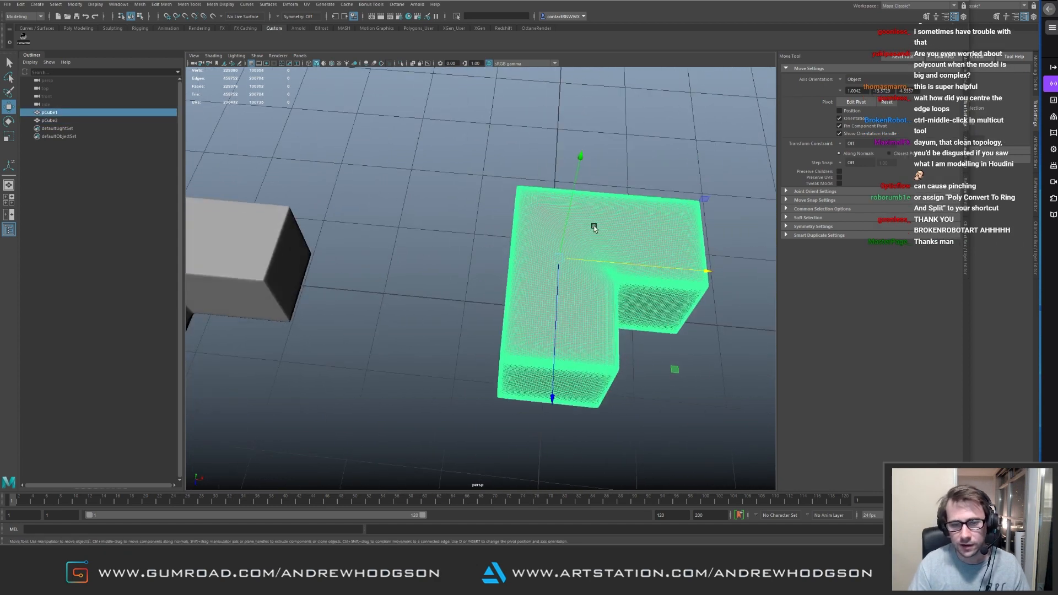
- Bring up the mesh modelling marking menu over the dense L-shaped mesh
{"action": "right_click", "coordinate": [593, 226]}
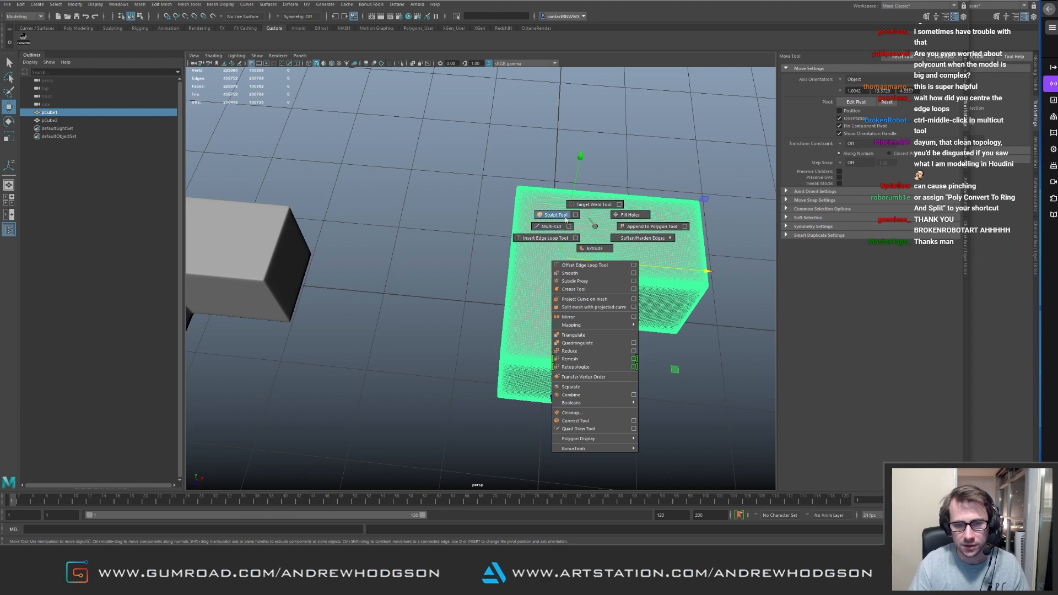